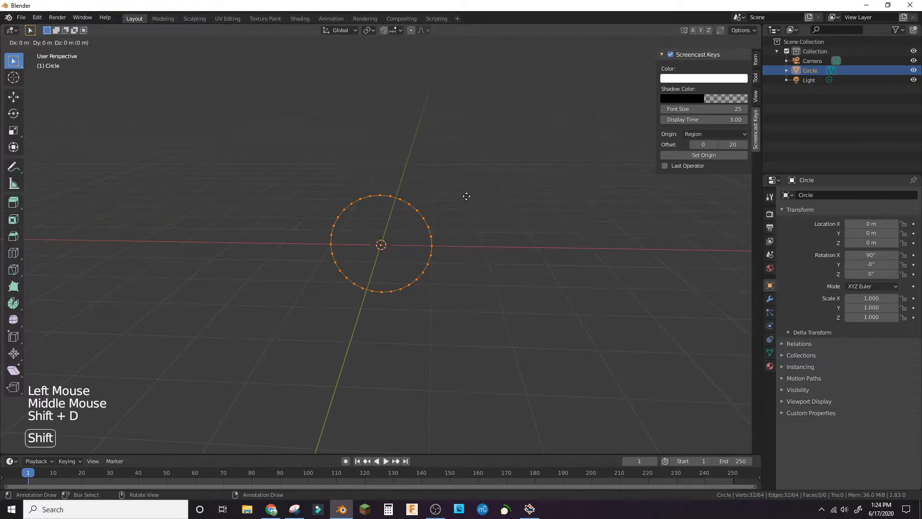
- Scale a duplicated circle outline inward to form the head ring
key(alt+s)
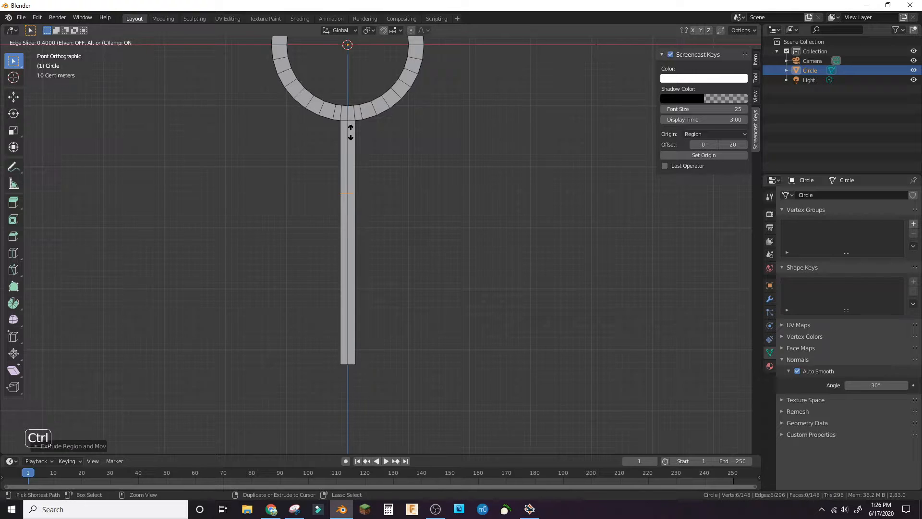
- Extrude outstretched arms and angled legs, cutting extra edge loops through the limbs
click(351, 179)
text(2)
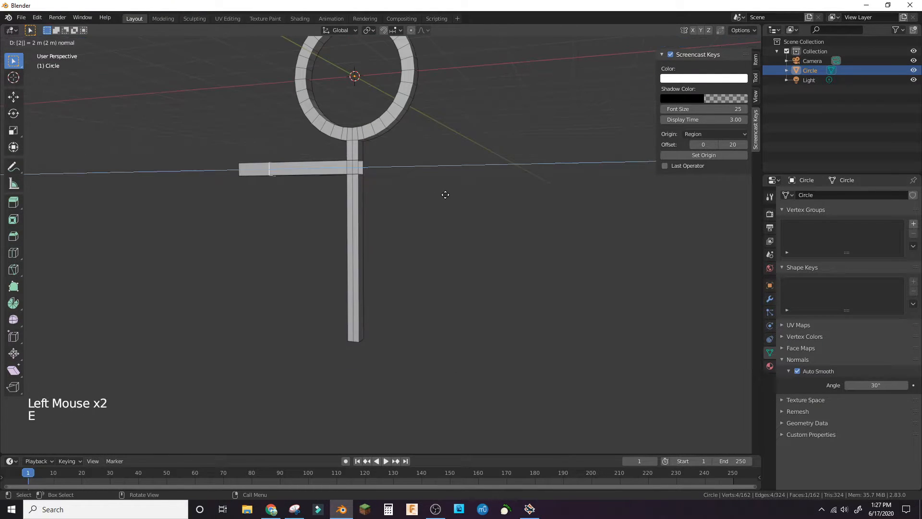
key(ctrl+r)
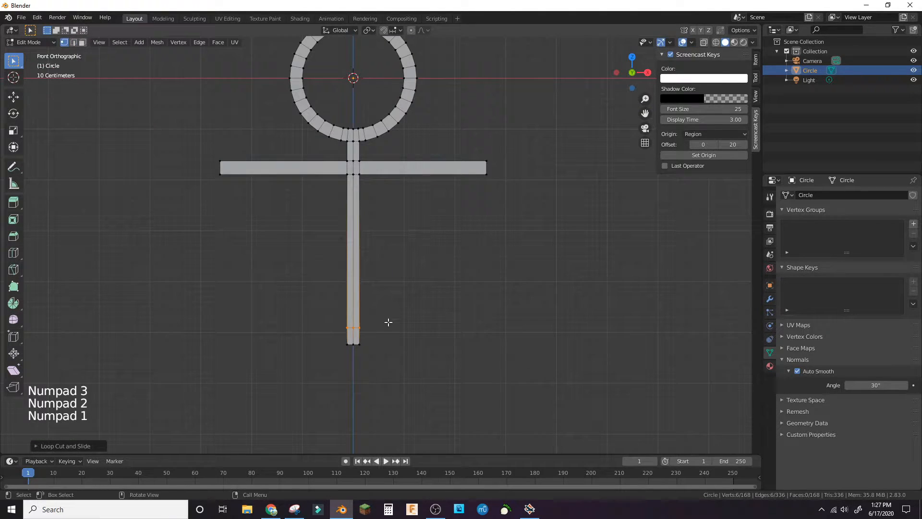
key(g)
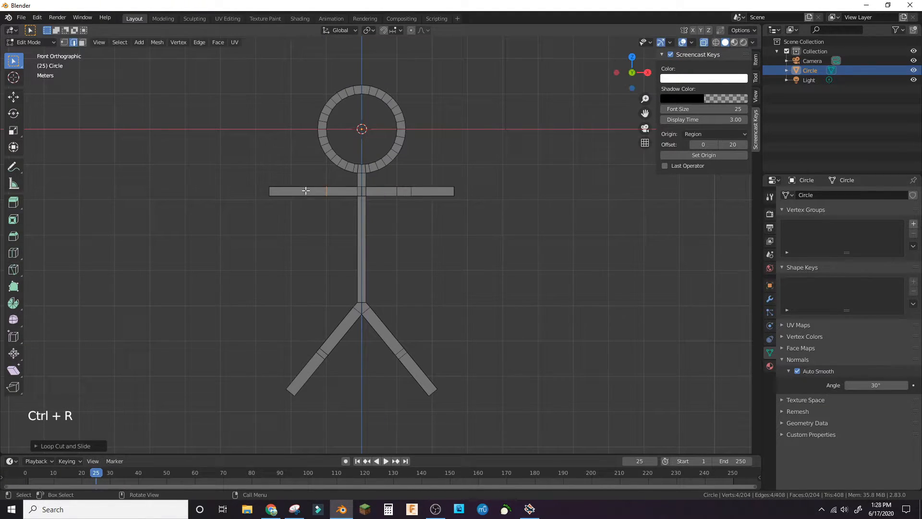
key(ctrl+z)
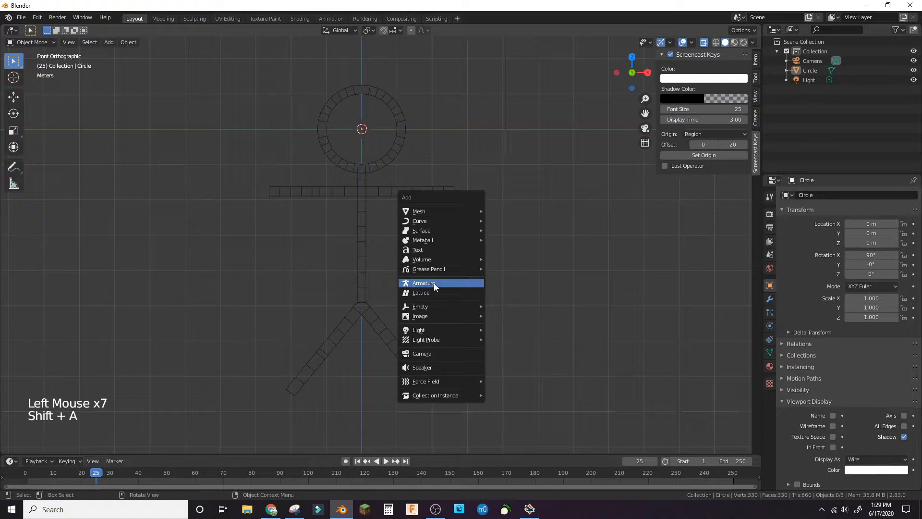
- Add an armature and extrude bones up from the head through the spine
click(424, 282)
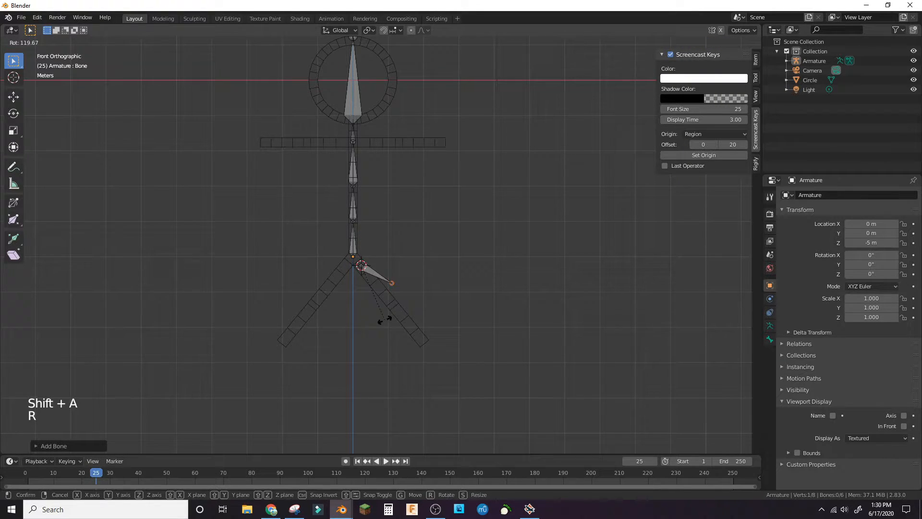
- Rotate extruded bones along both legs and add new bones out toward the arms
key(ctrl)
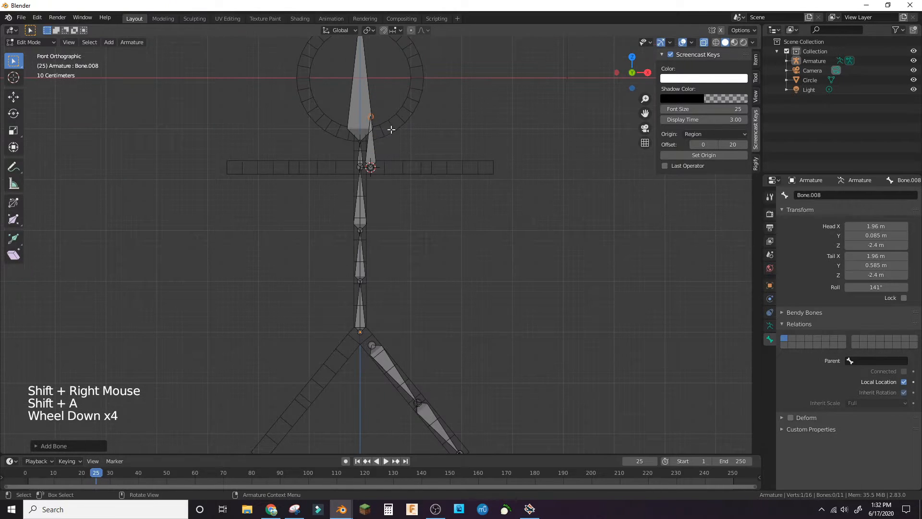
key(g)
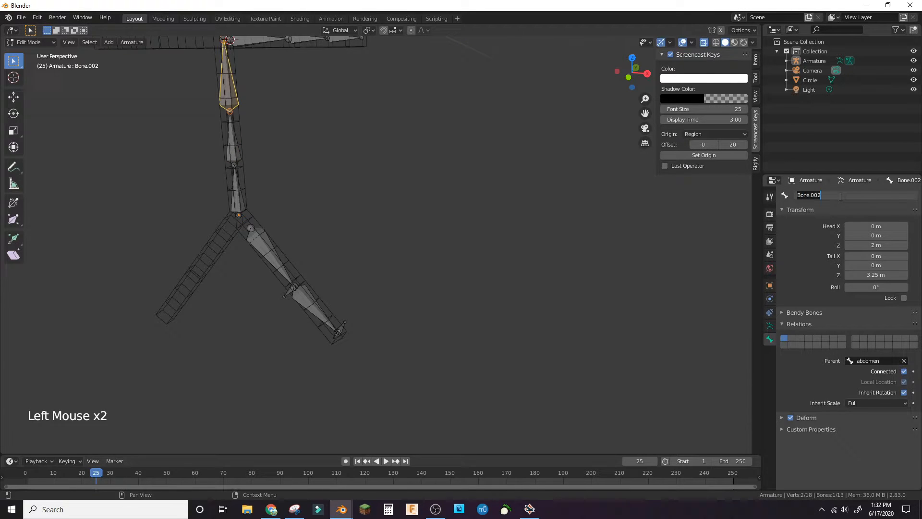
- Rename the bones to abdomen, upperarm.l, lowerleg.l and similar descriptive names
scroll(down, 3)
text(upperarm.)
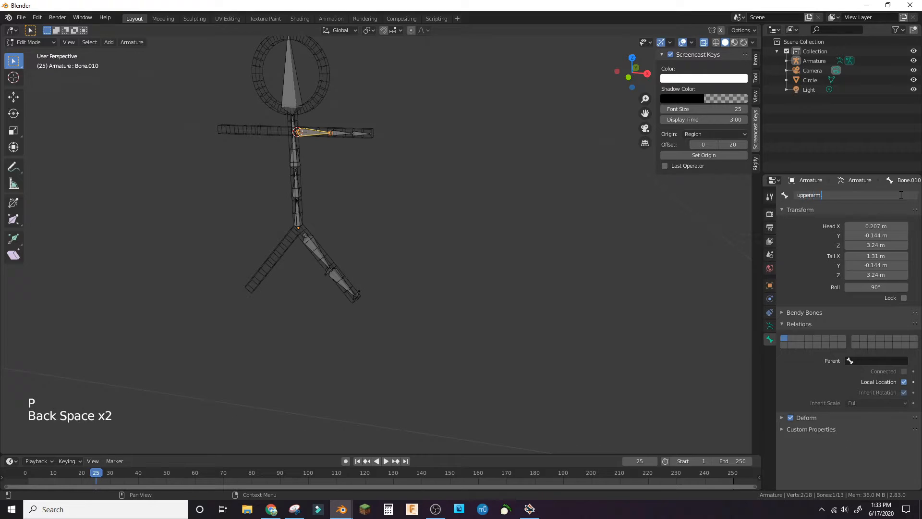
click(359, 133)
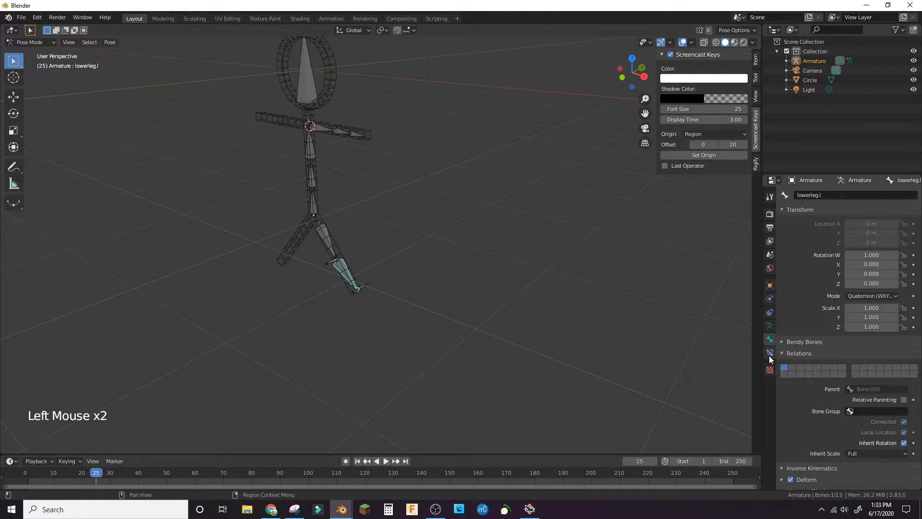
- Give lowerleg.l an Inverse Kinematics constraint with bone target.l and pole bone pole.l on the Armature
click(769, 352)
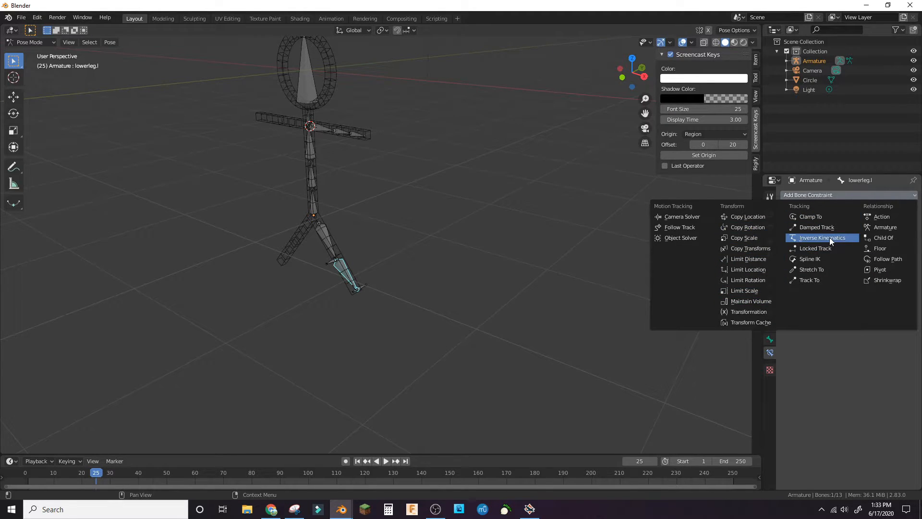
click(821, 237)
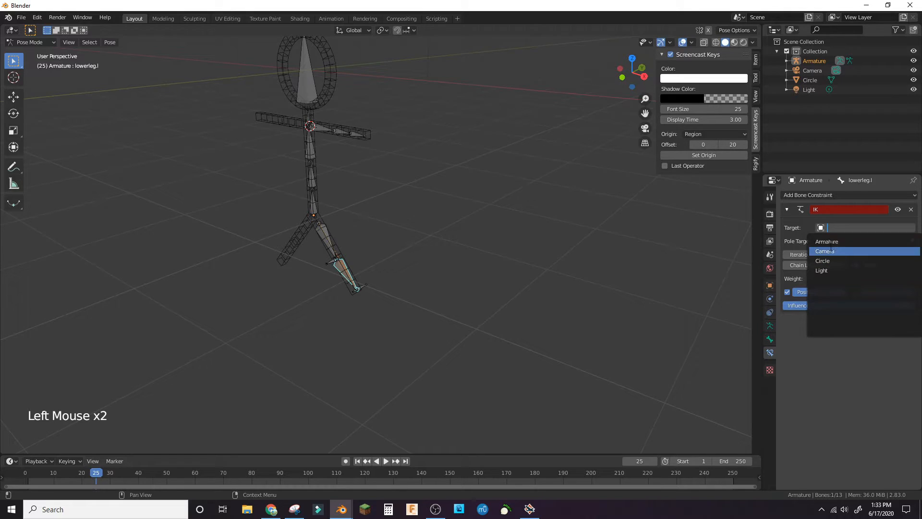
click(826, 241)
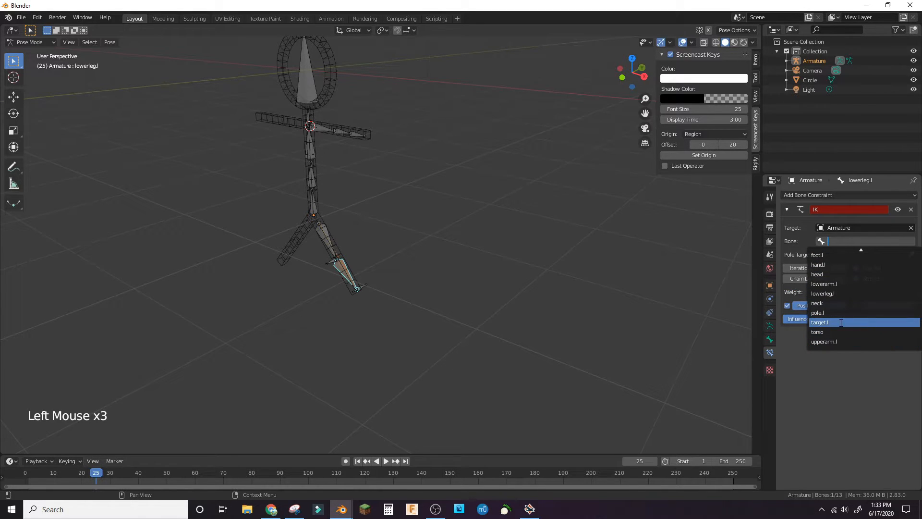
click(819, 322)
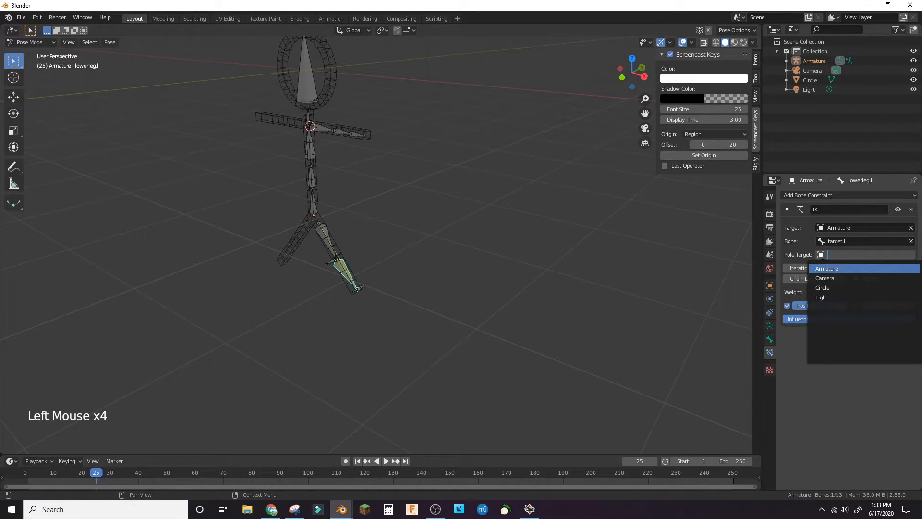
click(826, 268)
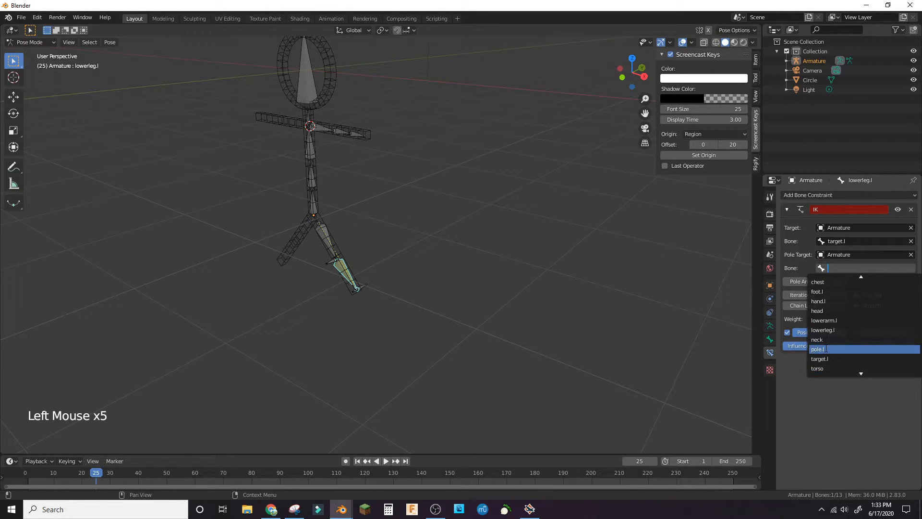
click(819, 348)
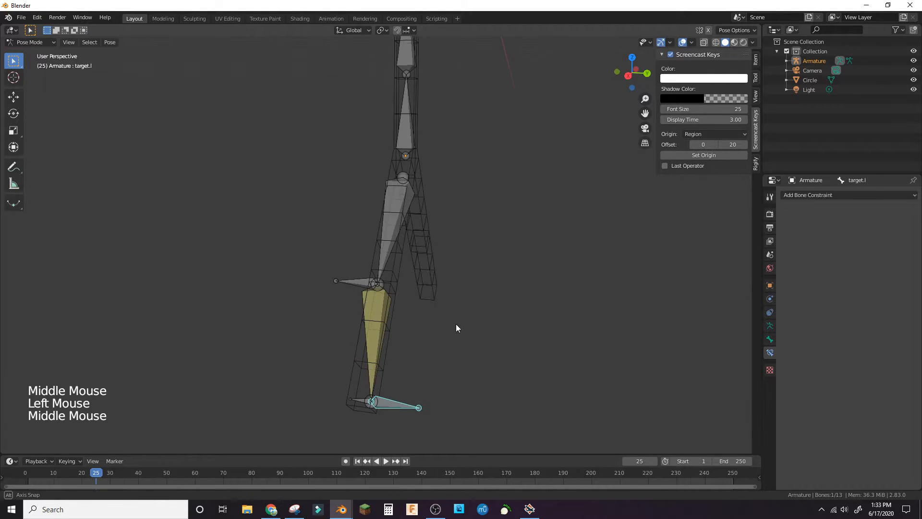
- Move target.l to check the leg bends, then return to the Circle mesh in Object Mode
key(g)
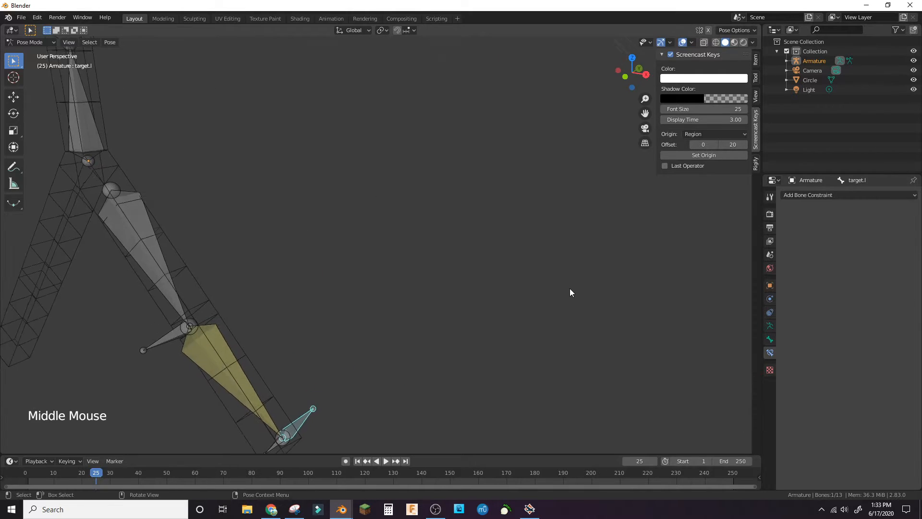
text(sy)
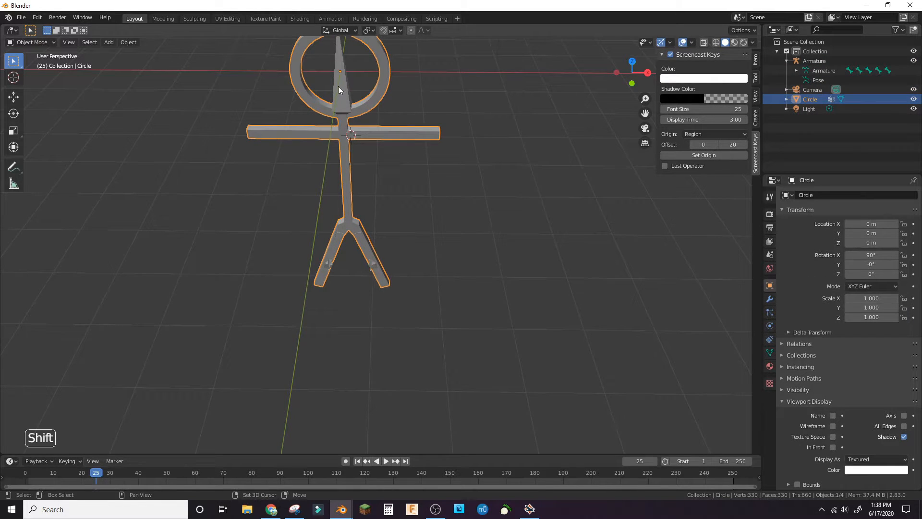
- Parent the mesh to the armature using Ctrl+P With Automatic Weights
key(Ctrl+P)
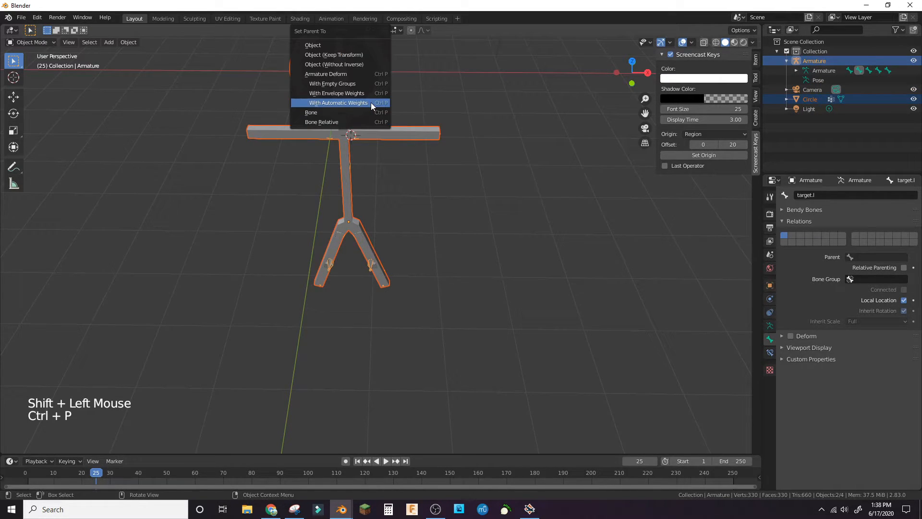
click(341, 103)
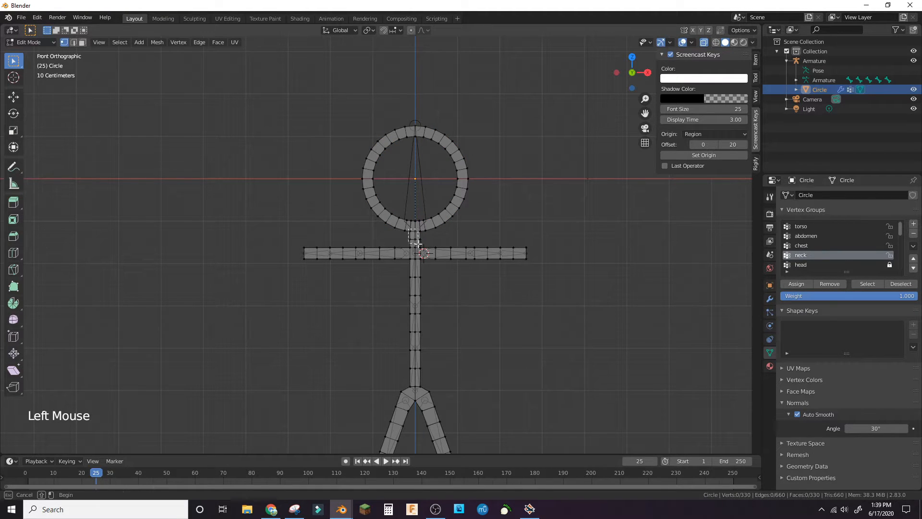
- Assign selected faces to the chest, arm and leg vertex groups in turn
click(801, 245)
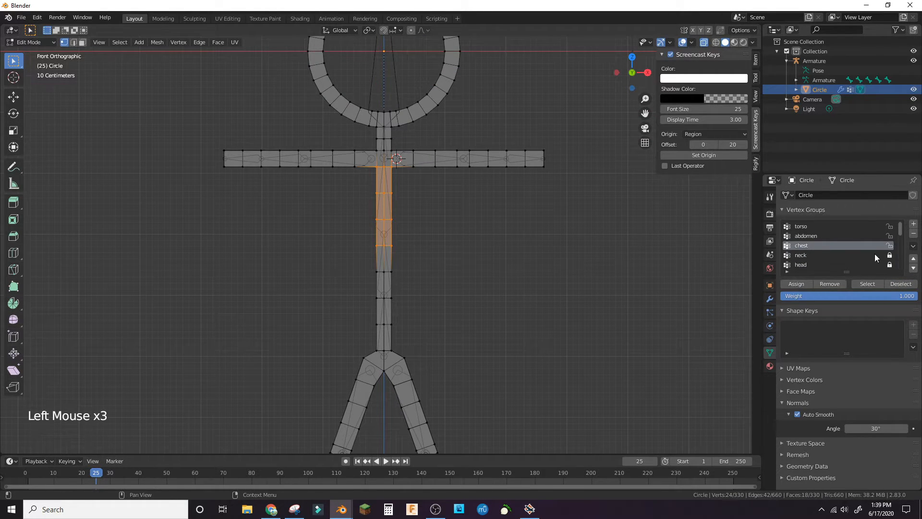
click(823, 226)
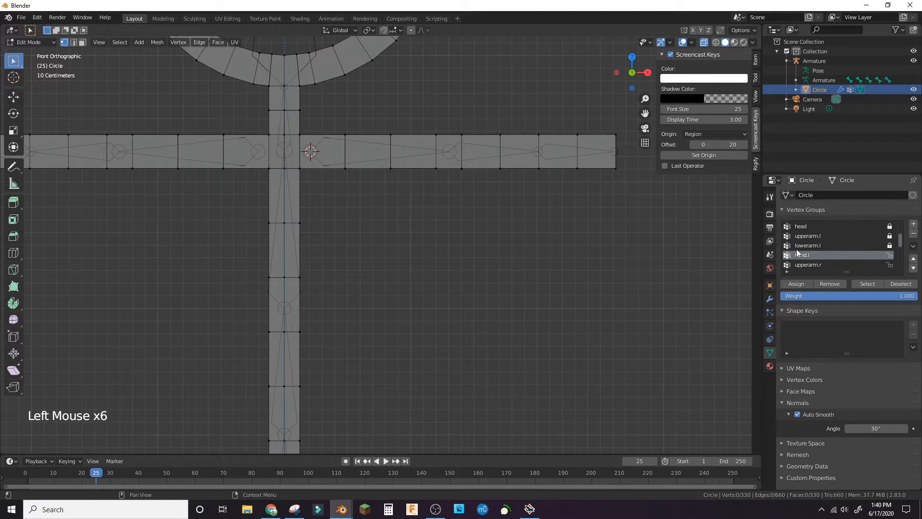
click(866, 284)
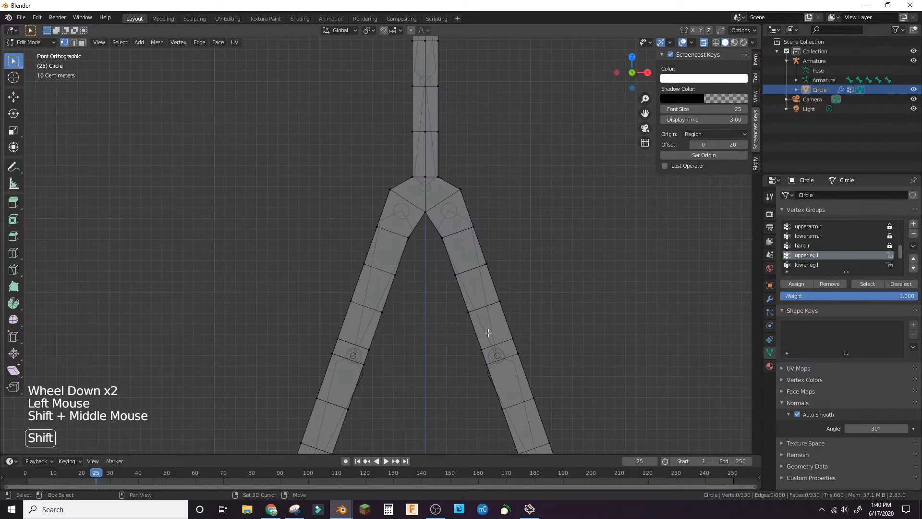
click(795, 283)
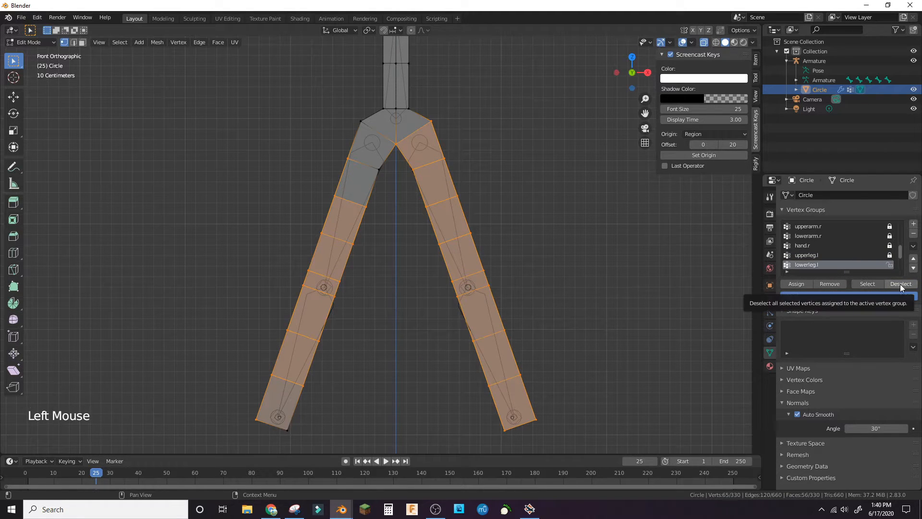
scroll(down, 3)
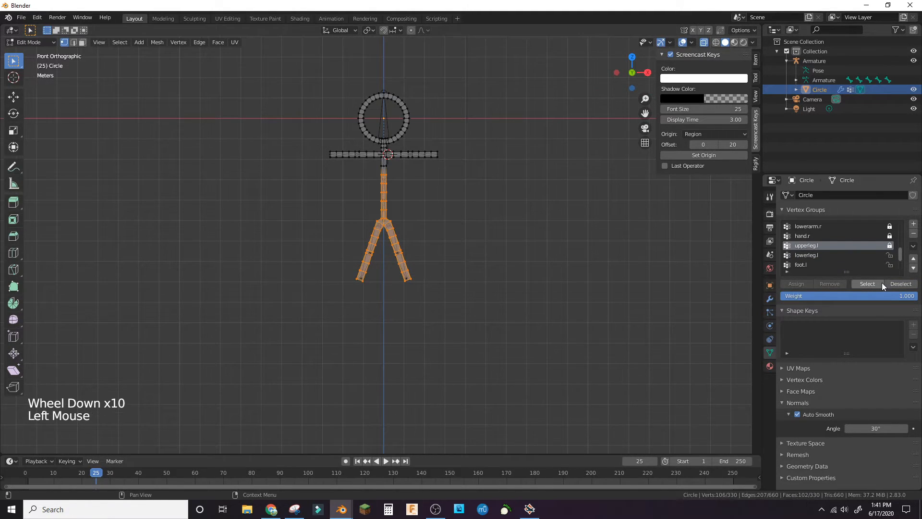